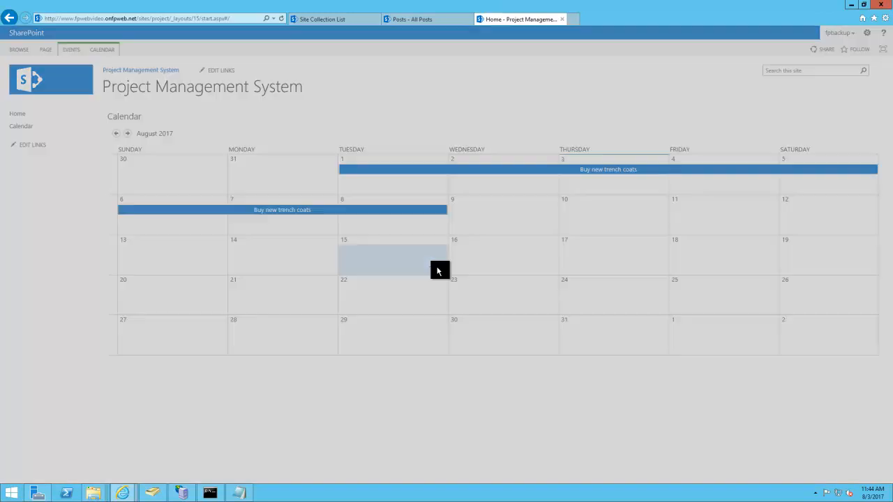
Create an 'Add a project!' event on August 15–17 with a description.
click(393, 258)
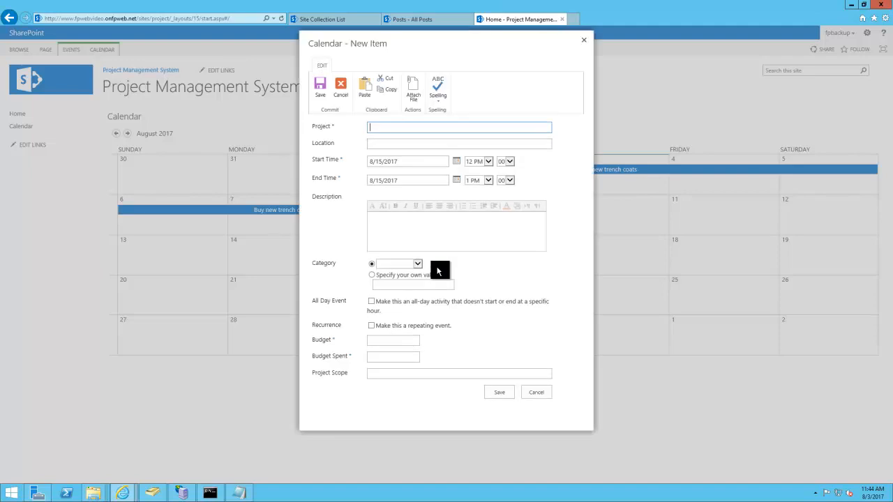
text(Add a)
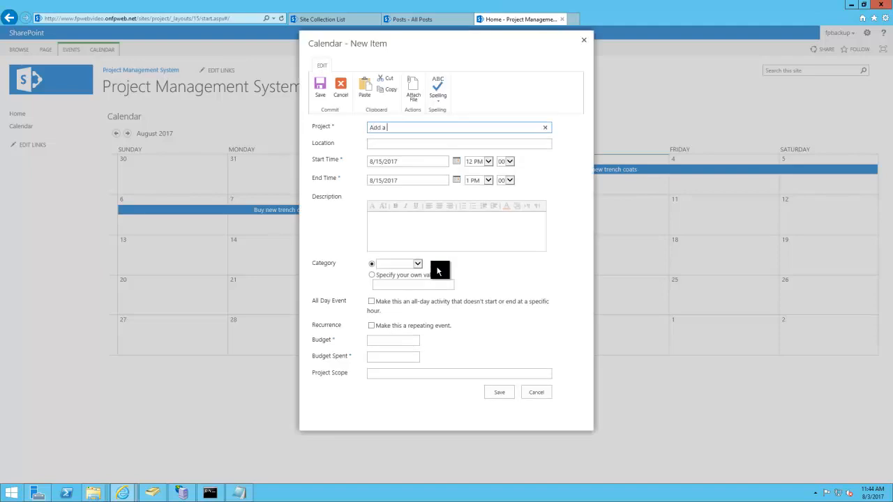
text(project)
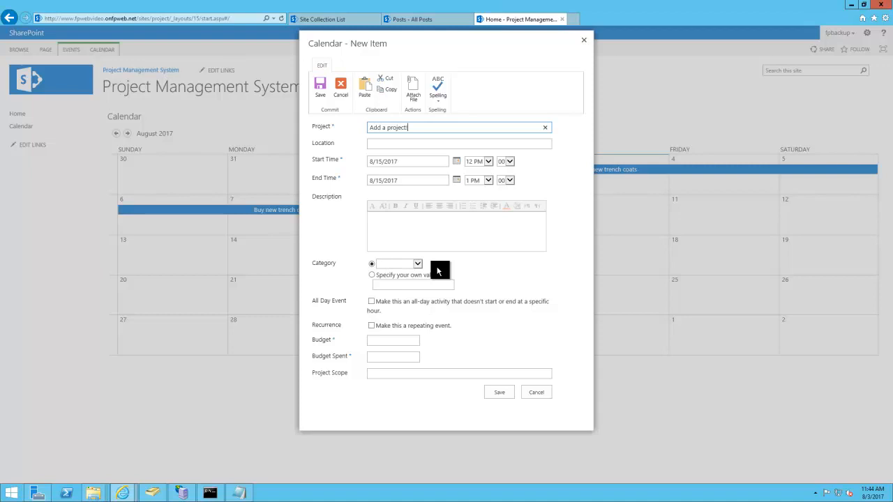
mouse_move(460, 183)
text(7)
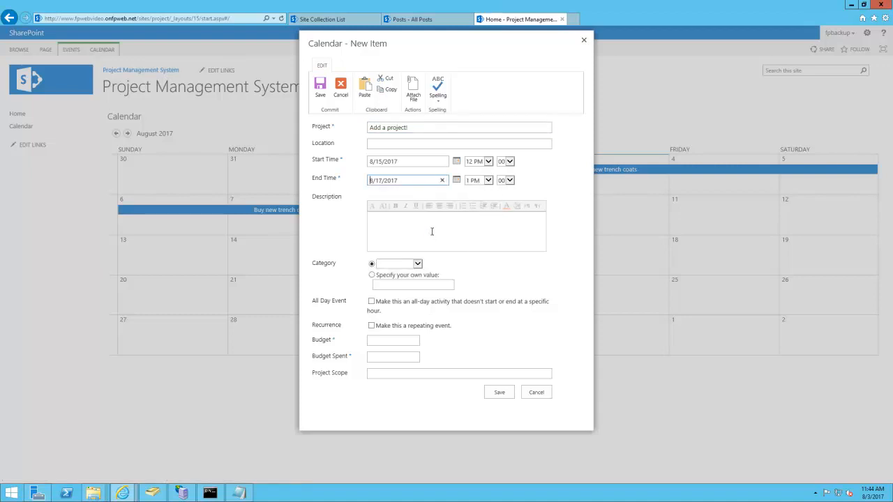
text(Describe the project!)
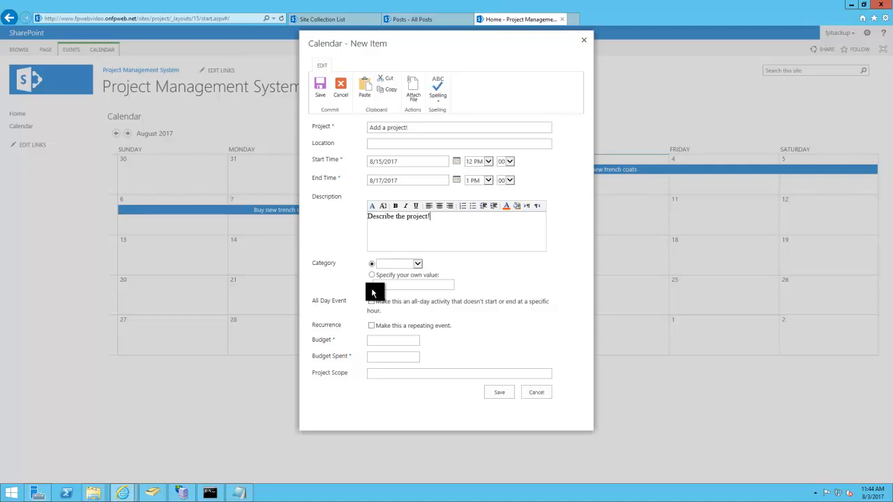
Enter budget 1000 and budget spent 600, then save the event.
text(10)
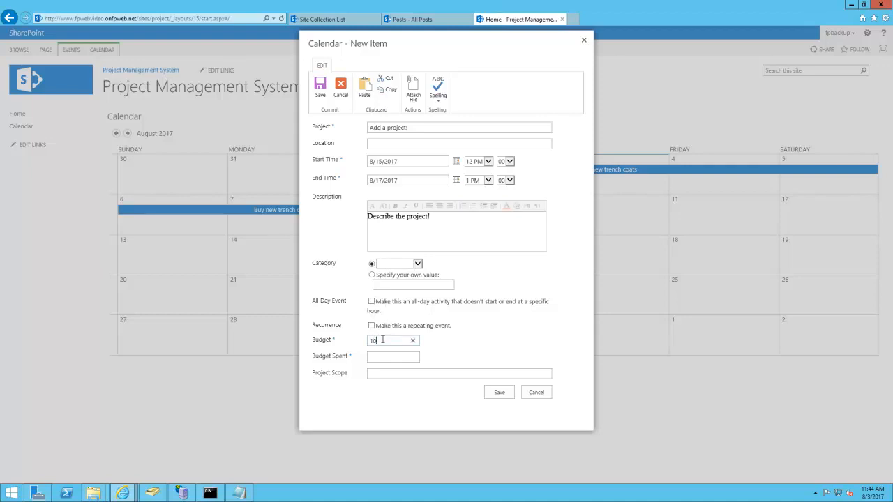
text(600)
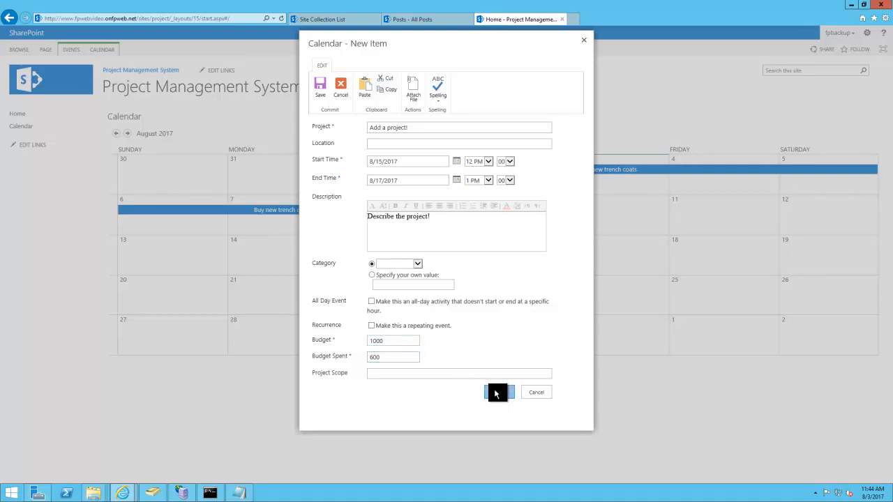
click(497, 392)
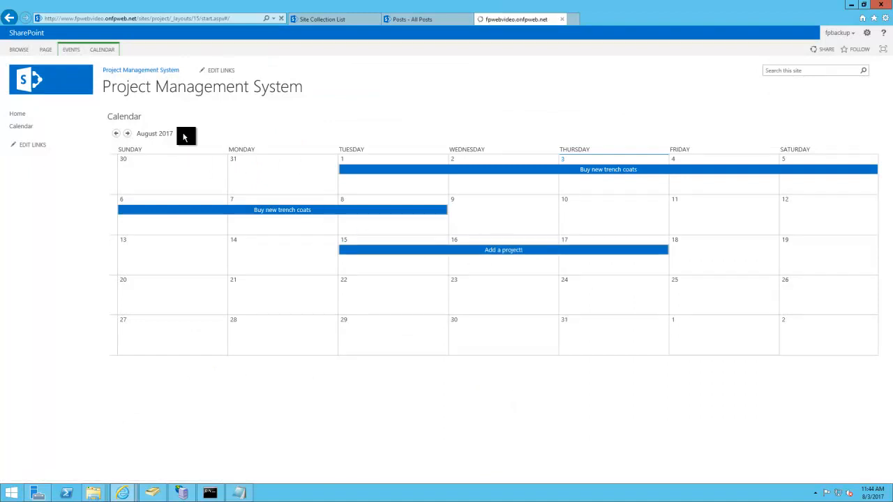
Rewrite the 'Add a project!' description about remaining budget and set Budget Spent to 1050.
click(503, 250)
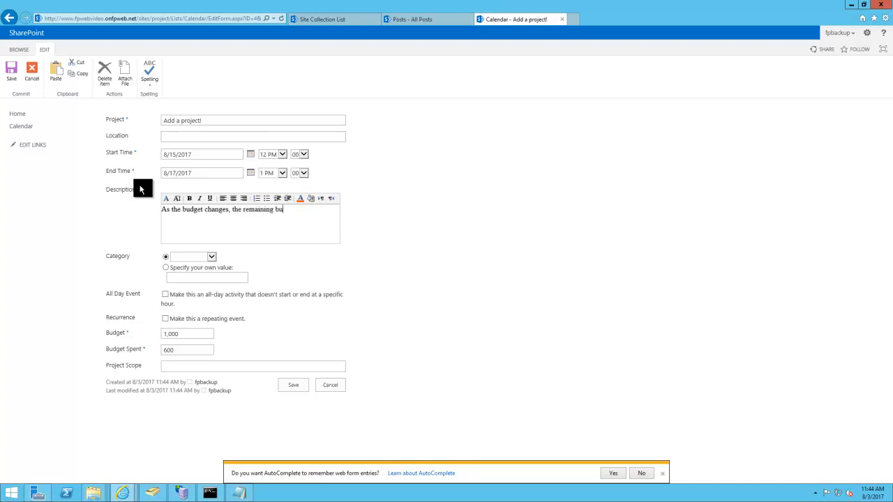
text(dget keeps up)
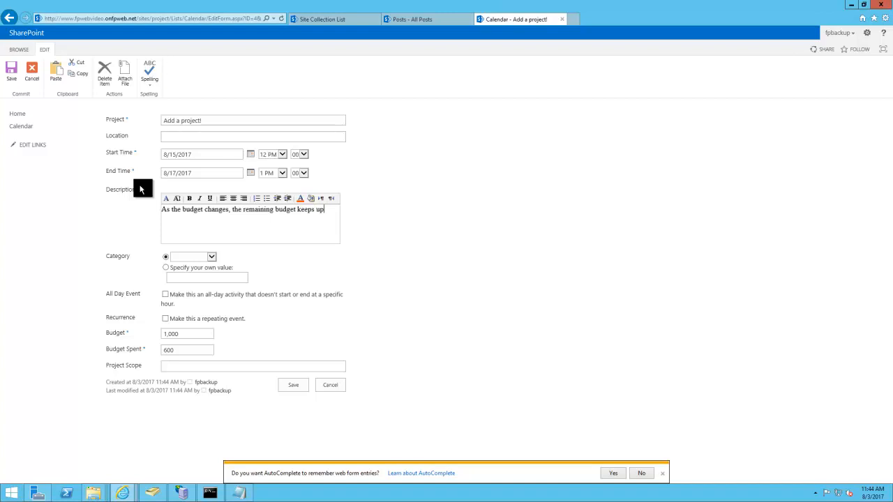
click(183, 350)
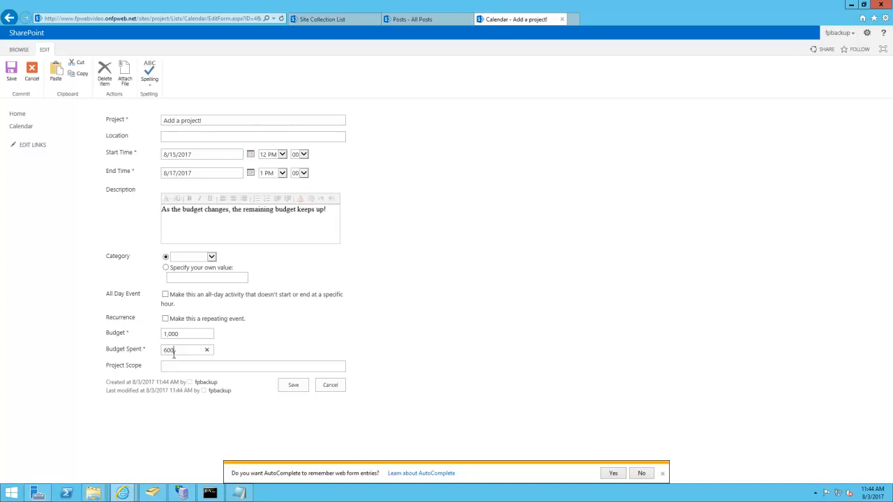
text(1050)
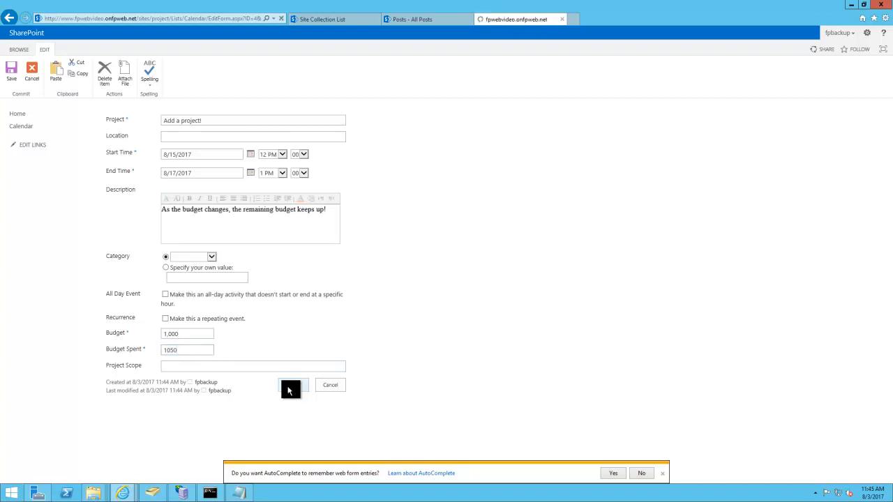
click(290, 387)
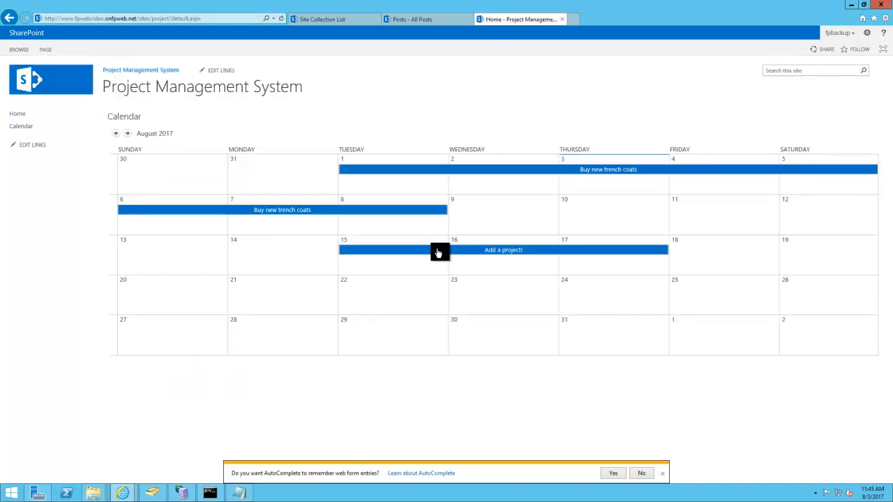
Open the Calendar list settings and start a new column.
click(502, 250)
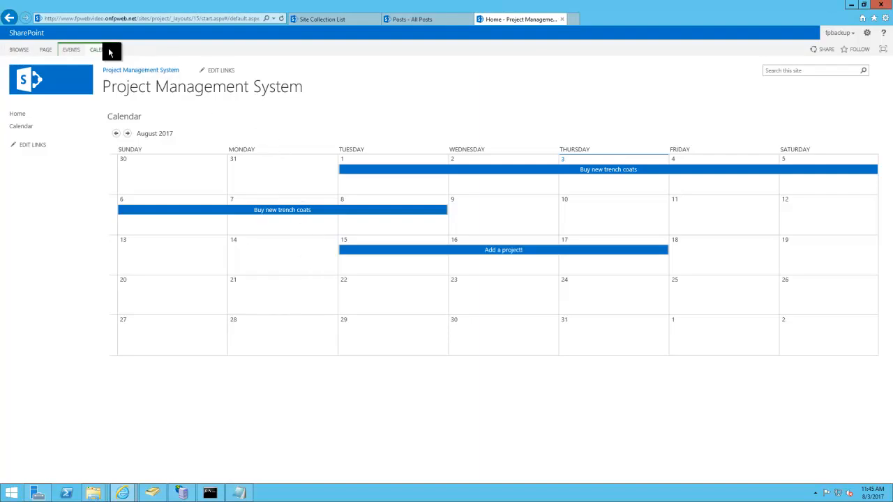
click(96, 51)
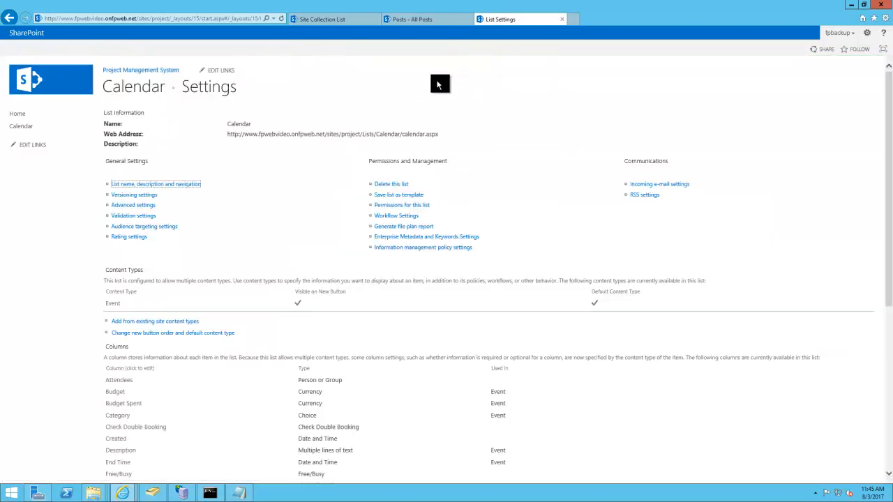
scroll(down, 3)
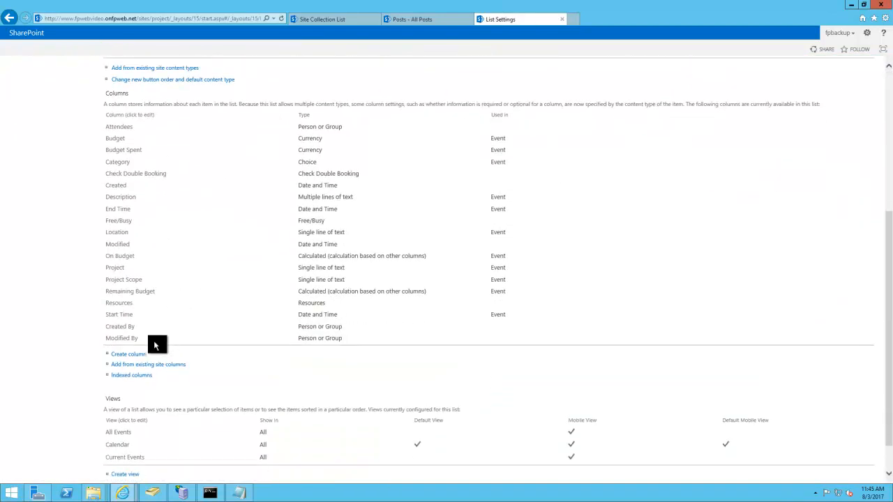
click(126, 354)
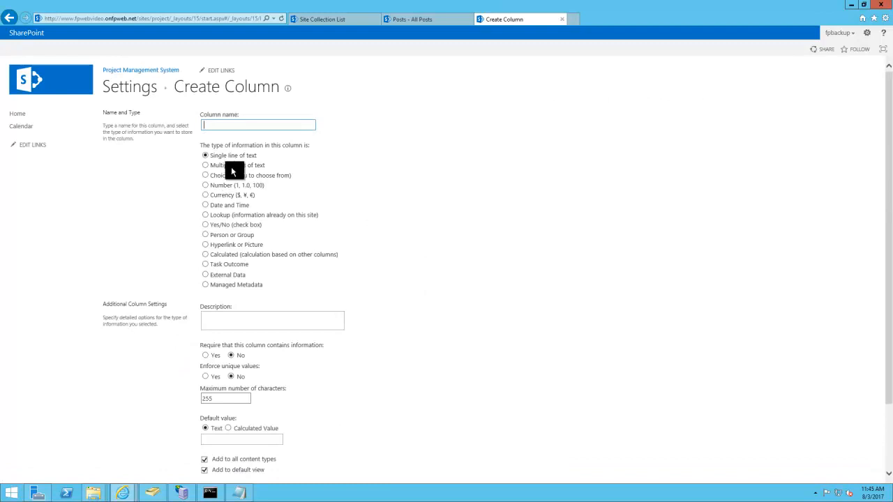
Create a Single line of text column named 'Add more fields as needed!'.
text(A)
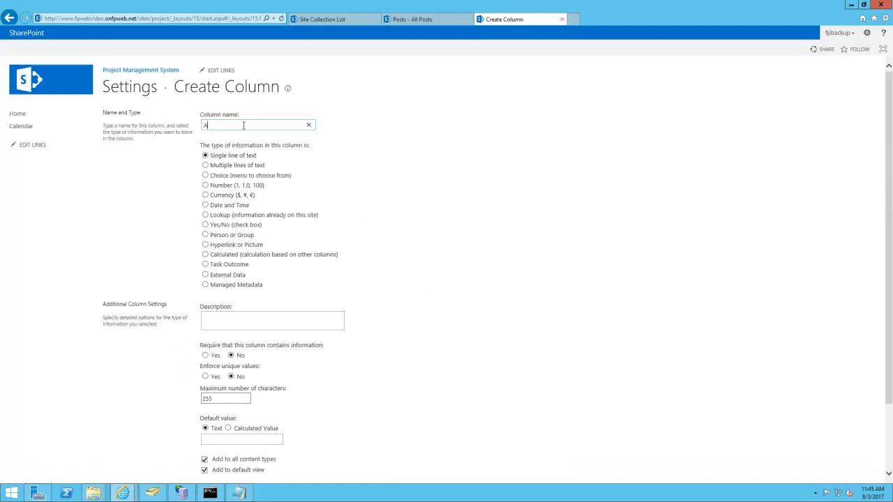
text(Add more fields)
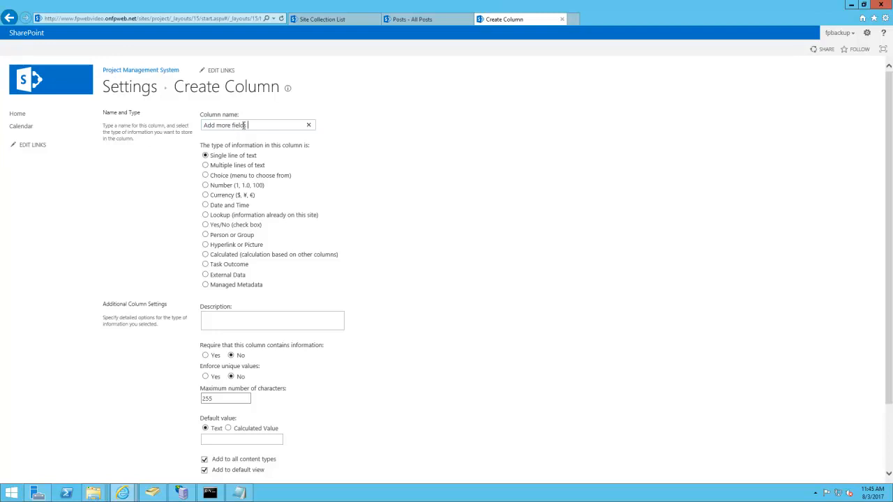
text(as needed!)
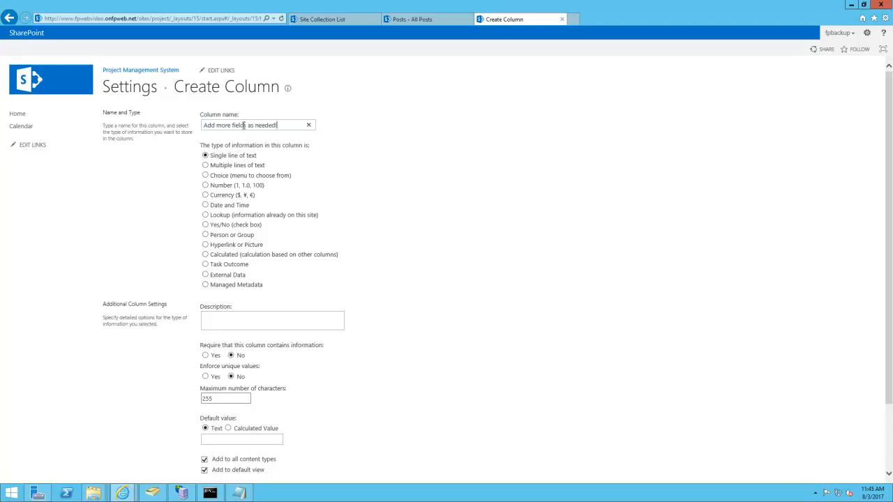
scroll(down, 3)
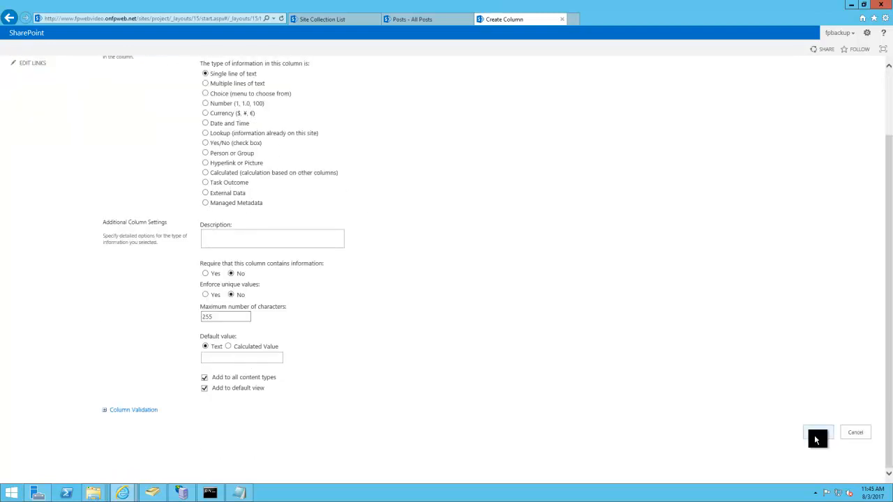
click(817, 434)
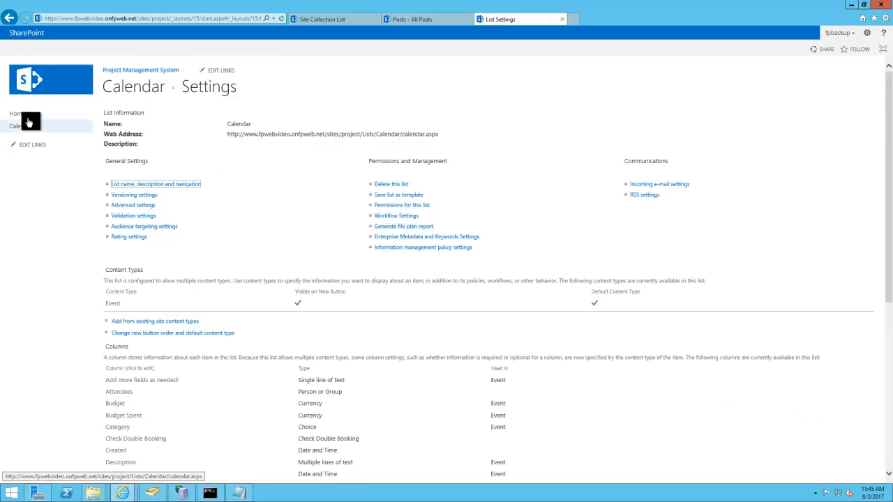
Return to the project calendar and start a new event on August 18.
click(16, 125)
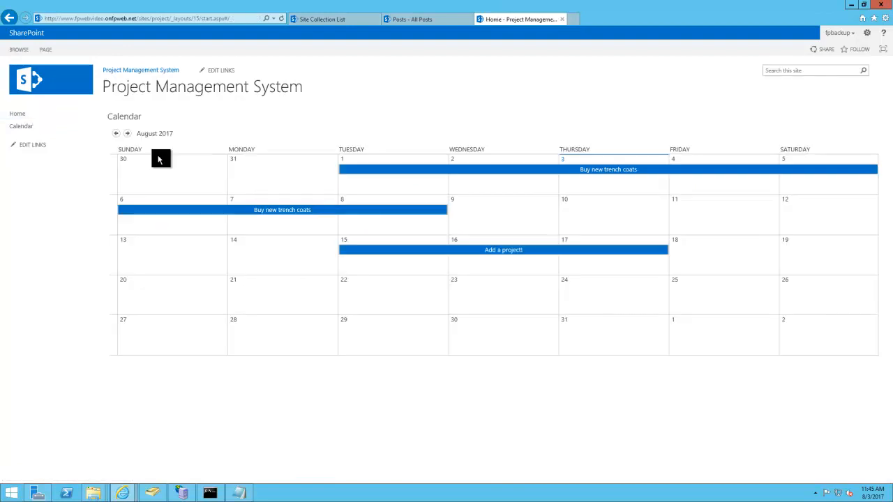
mouse_move(698, 272)
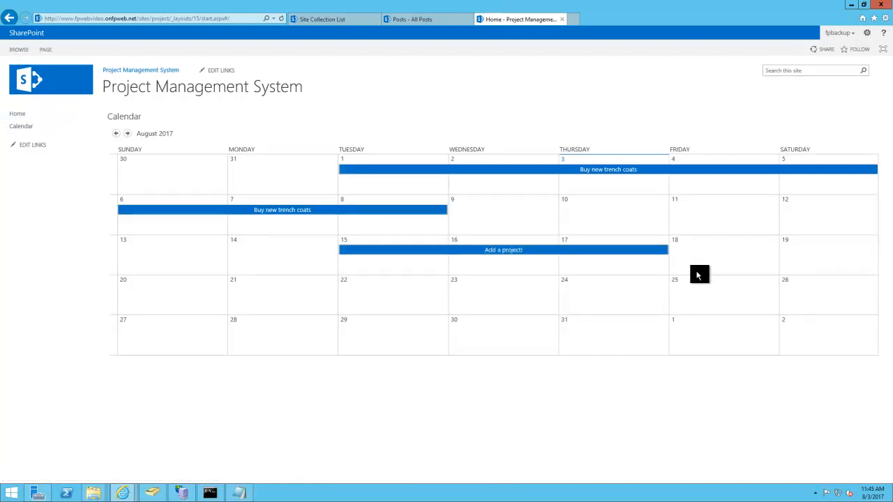
click(723, 261)
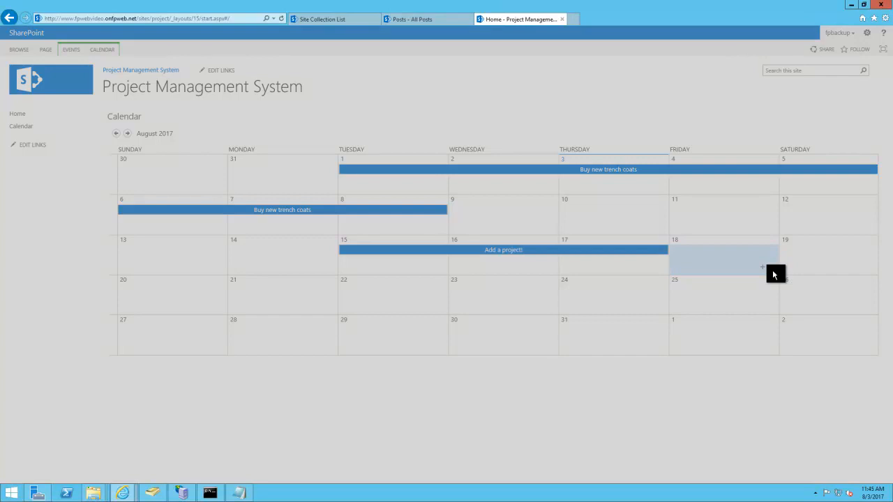